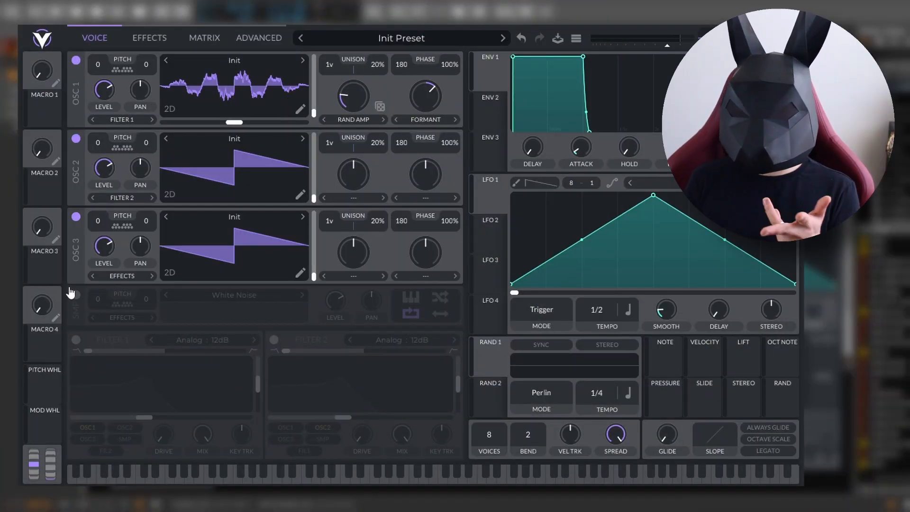
- Switch on the white noise sample and filter 2, then bring up the effects page
{"action": "left_click", "coordinate": [75, 294]}
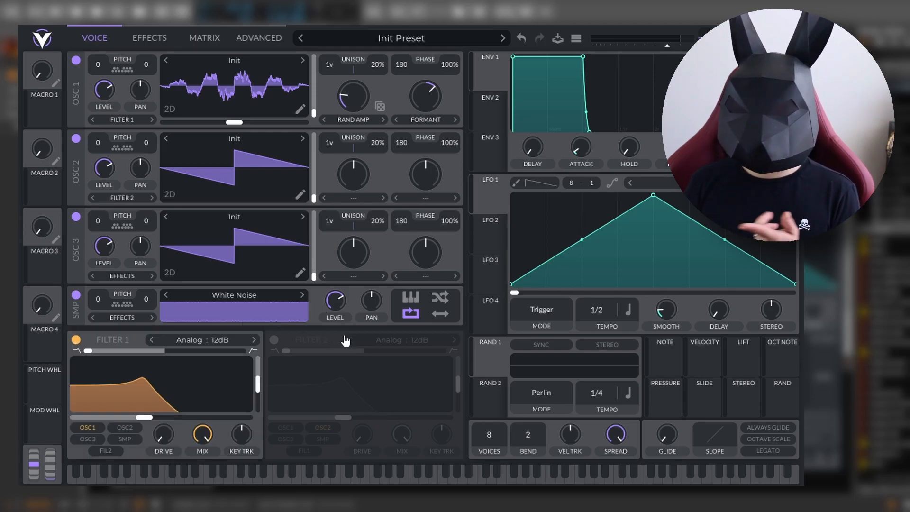
{"action": "left_click", "coordinate": [273, 339]}
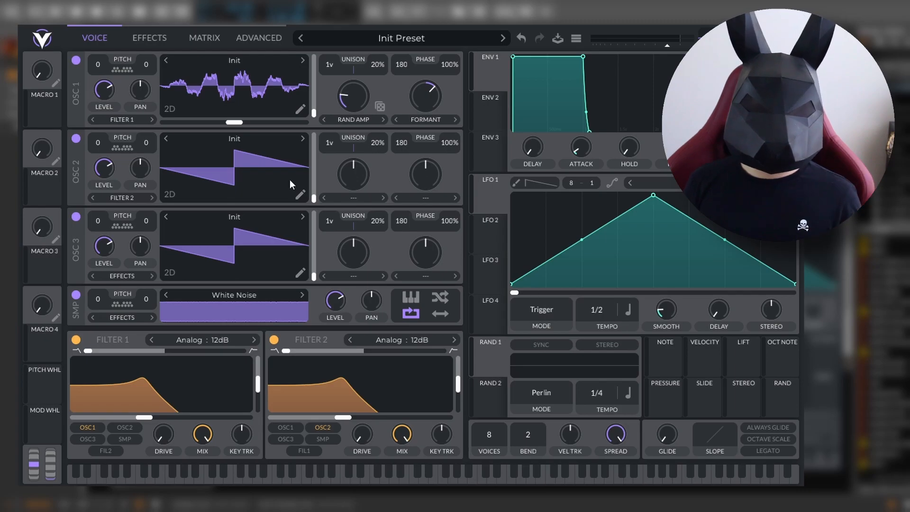
{"action": "left_click", "coordinate": [148, 38]}
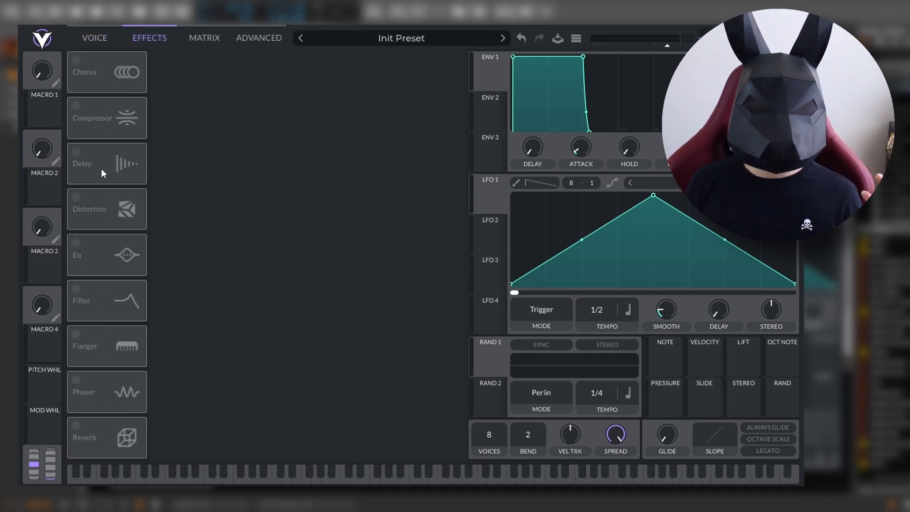
- Enable the Chorus and Delay effects and return to the Voice page
{"action": "left_click", "coordinate": [76, 62]}
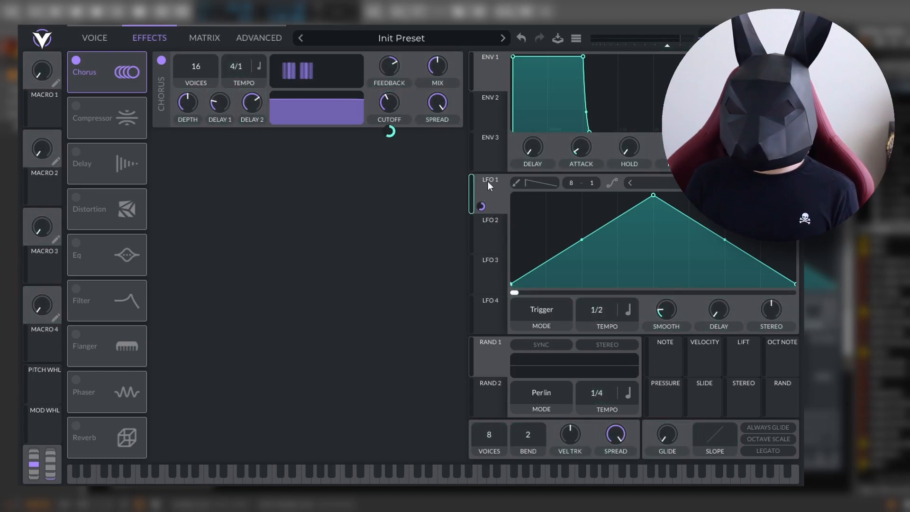
{"action": "left_click", "coordinate": [106, 163]}
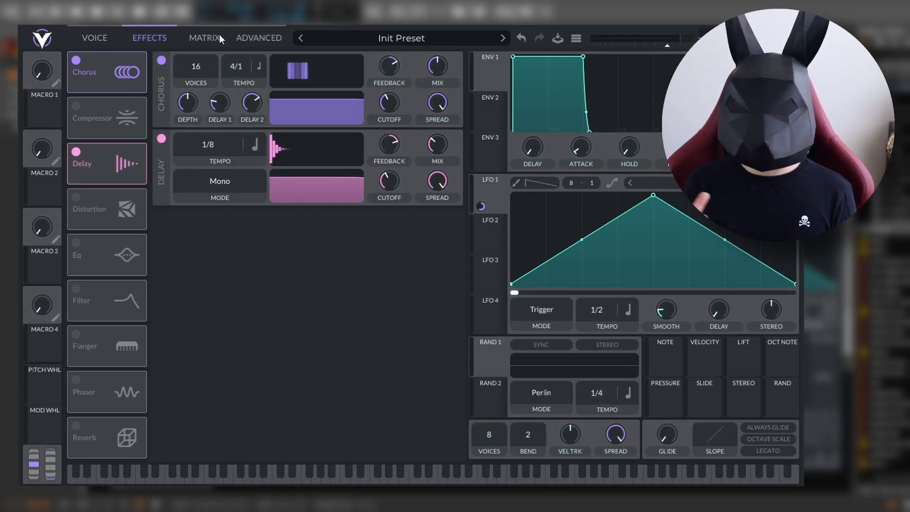
{"action": "left_click", "coordinate": [258, 38]}
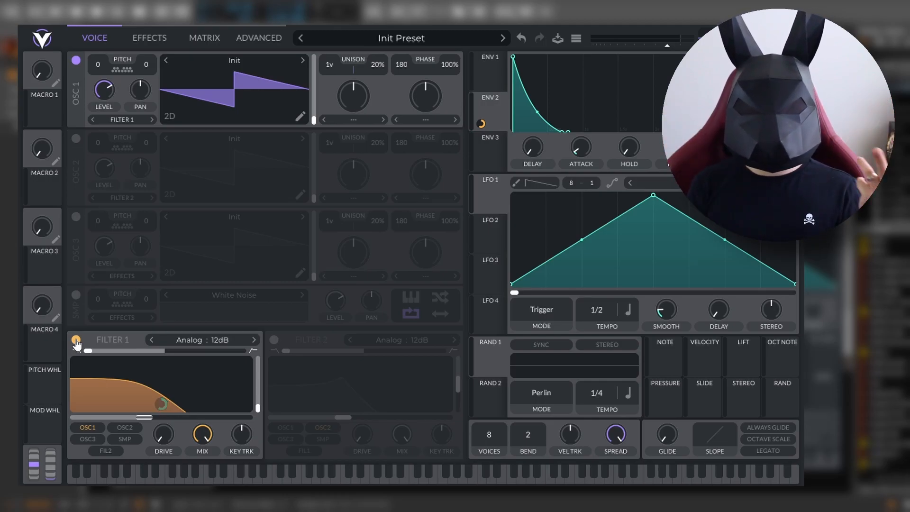
- Turn filter 1 off so oscillator 1 plays unfiltered
{"action": "left_click", "coordinate": [75, 341]}
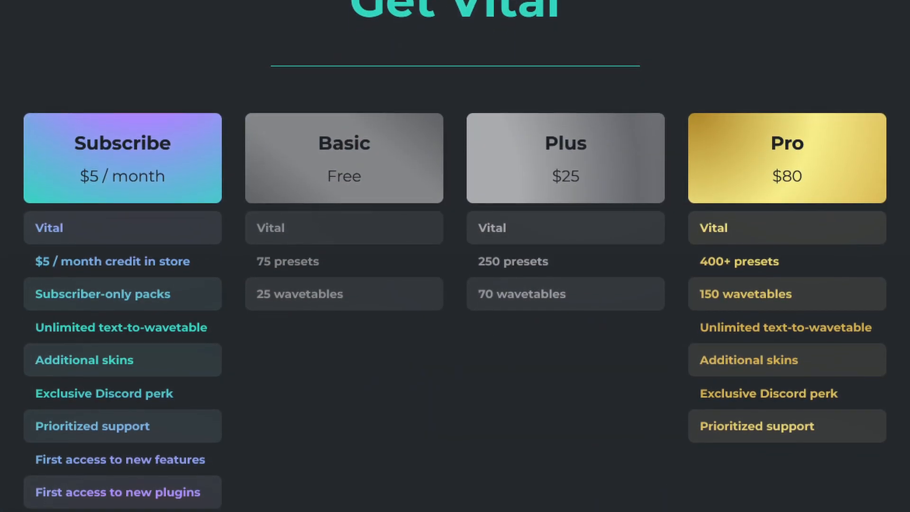
- Scroll the Get Vital pricing page through the Subscribe, Basic, Plus and Pro tiers
{"action": "scroll", "scroll_direction": "down", "scroll_amount": 3}
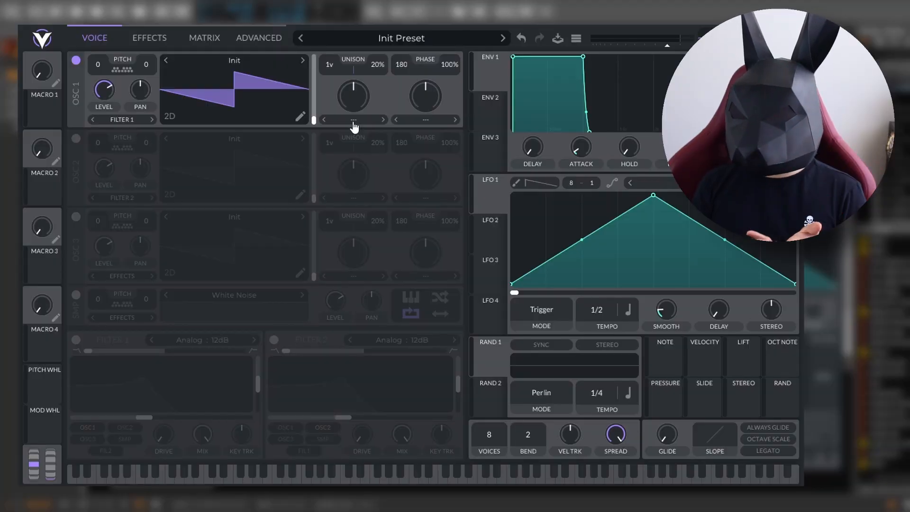
{"action": "mouse_move", "coordinate": [396, 179]}
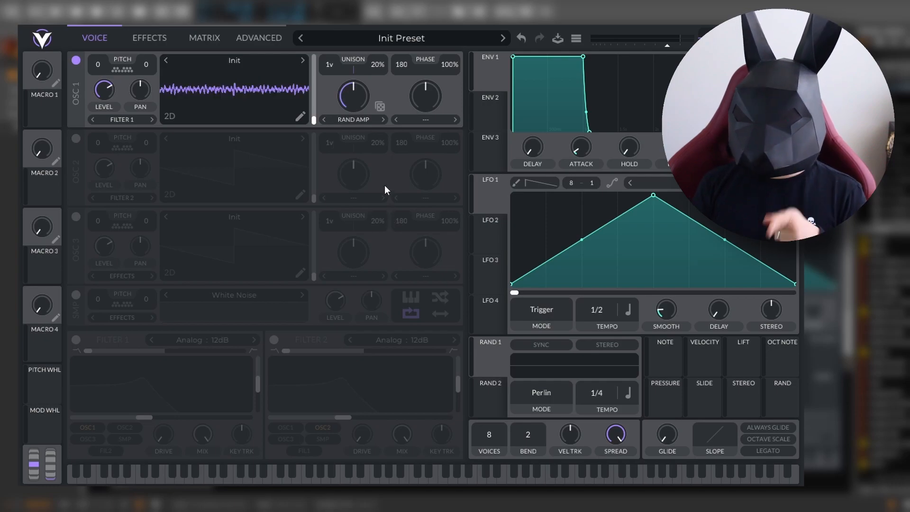
- Set the Random Amplitudes morph to about half strength and open the morph type list
{"action": "left_click_drag", "start_coordinate": [350, 95], "coordinate": [354, 110]}
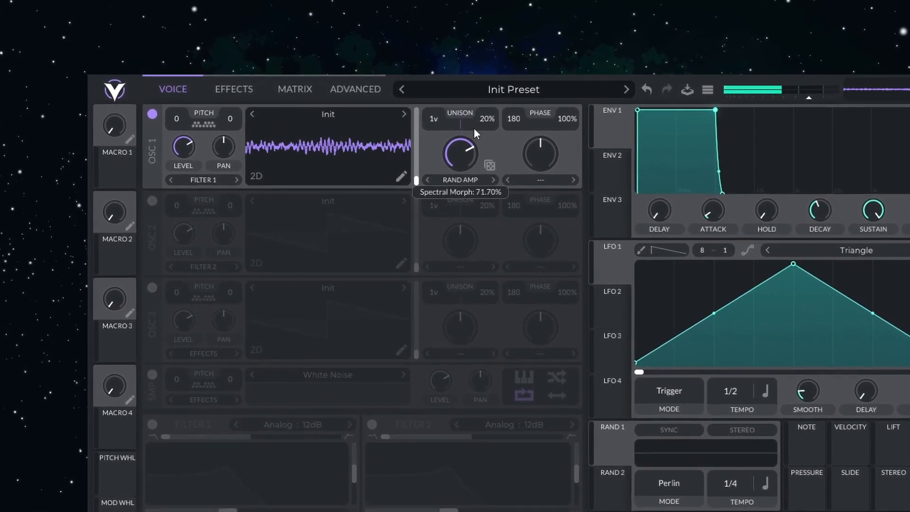
{"action": "left_click_drag", "start_coordinate": [459, 153], "coordinate": [460, 151]}
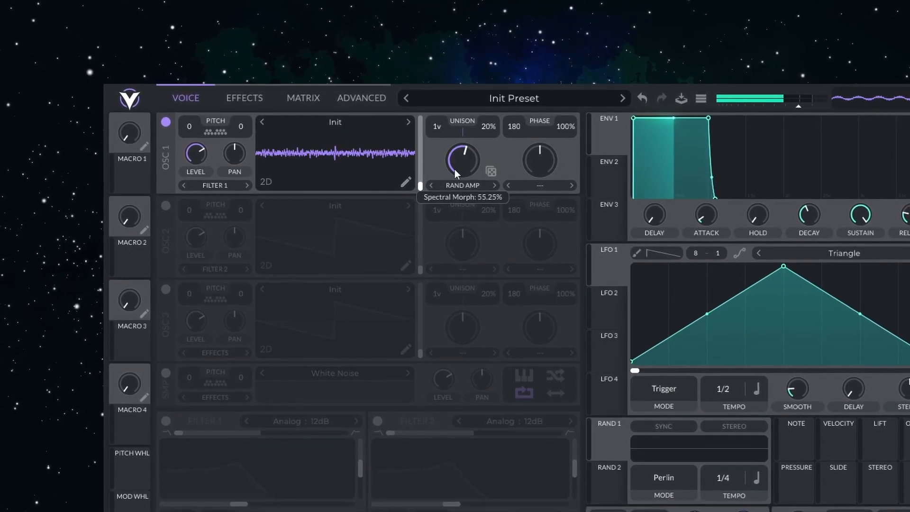
{"action": "left_click", "coordinate": [462, 184]}
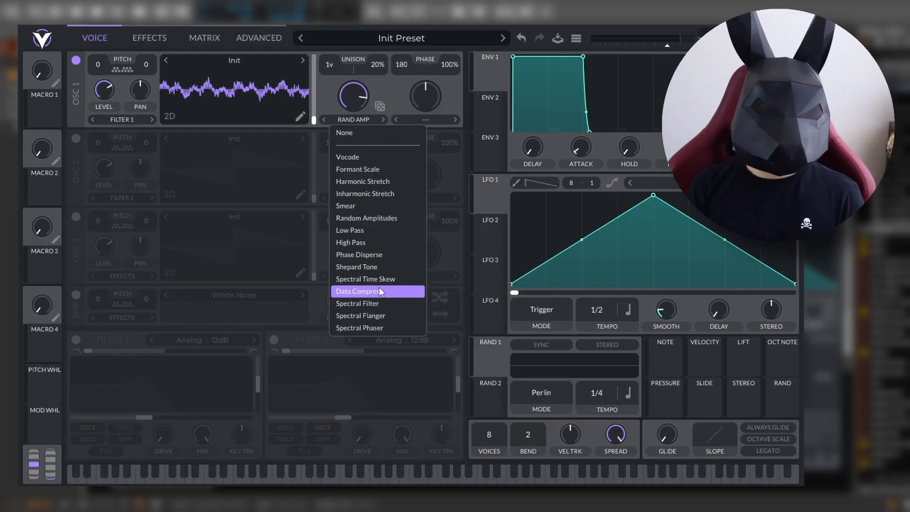
- Choose Data Compress morph at about half amount, then reopen the morph type list
{"action": "left_click", "coordinate": [360, 290]}
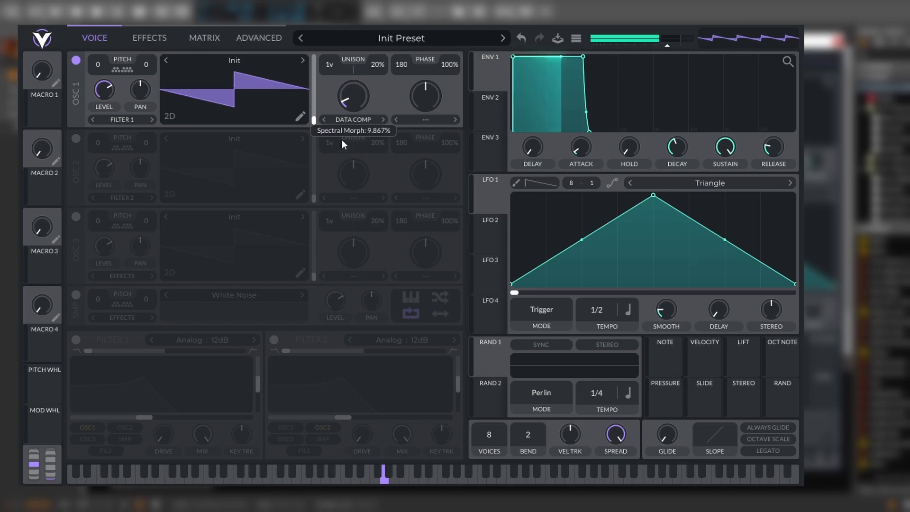
{"action": "left_click_drag", "start_coordinate": [350, 96], "coordinate": [351, 76]}
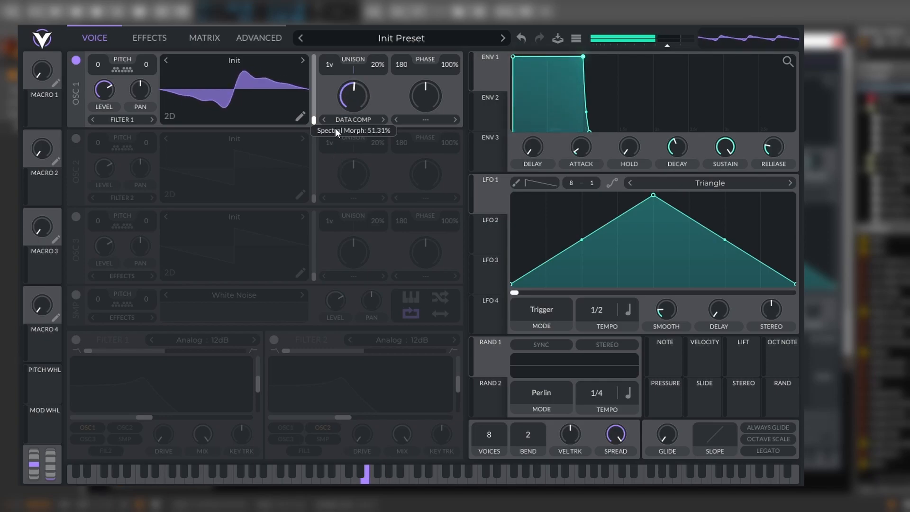
{"action": "left_click", "coordinate": [351, 120]}
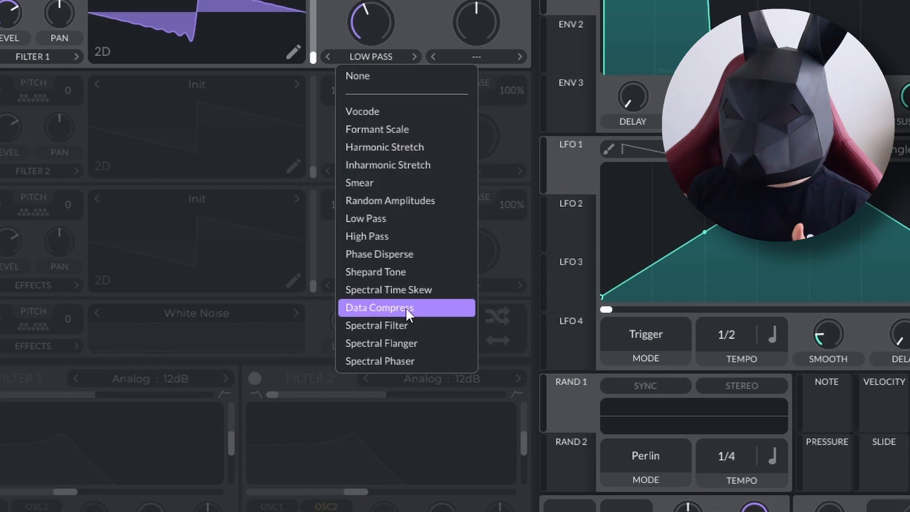
{"action": "mouse_move", "coordinate": [385, 320]}
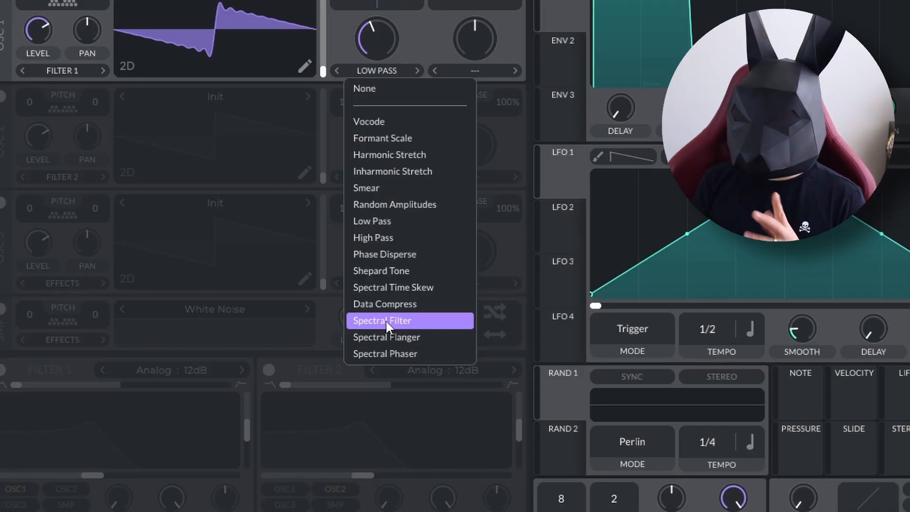
- Select the Spectral Filter morph for oscillator 1 and adjust filter 1's cutoff
{"action": "left_click", "coordinate": [382, 320]}
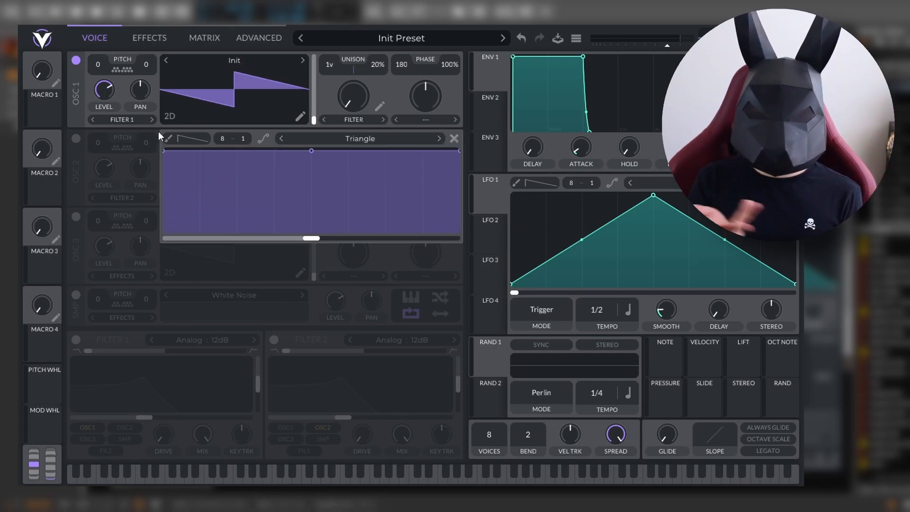
{"action": "mouse_move", "coordinate": [387, 264]}
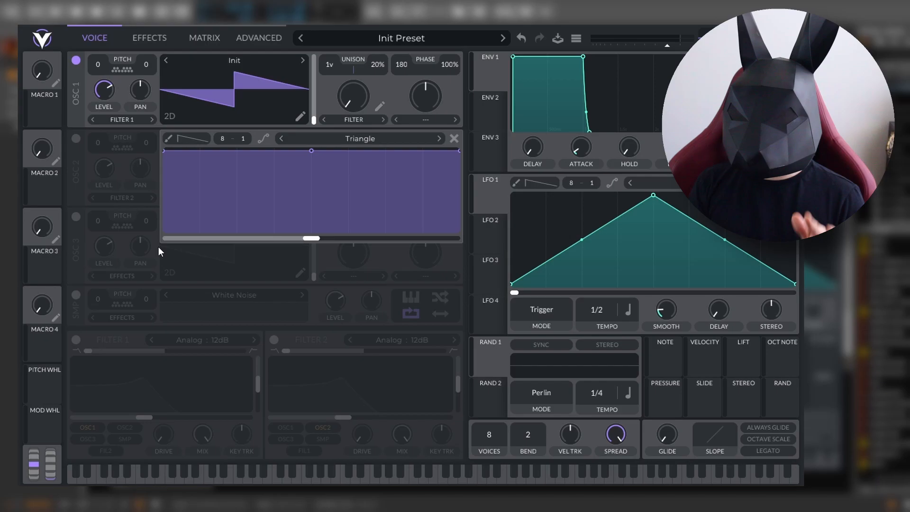
{"action": "mouse_move", "coordinate": [75, 329]}
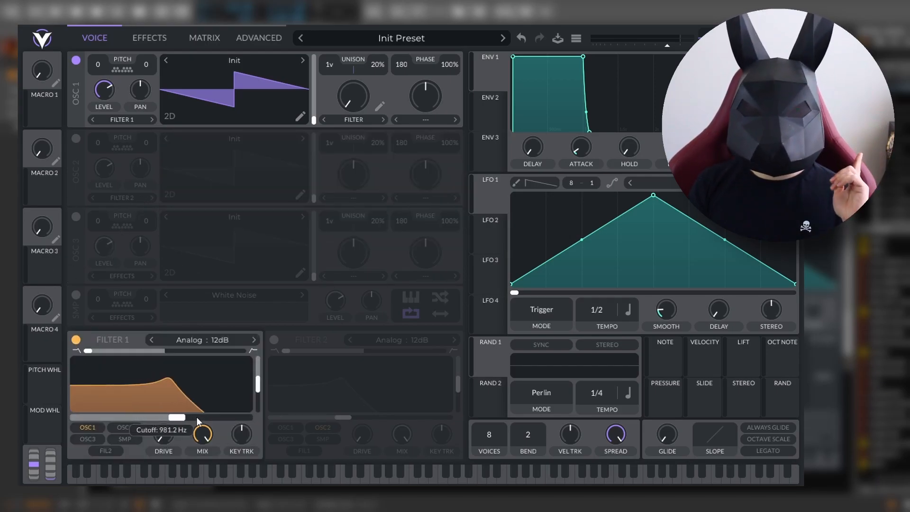
{"action": "left_click_drag", "start_coordinate": [197, 420], "coordinate": [228, 417]}
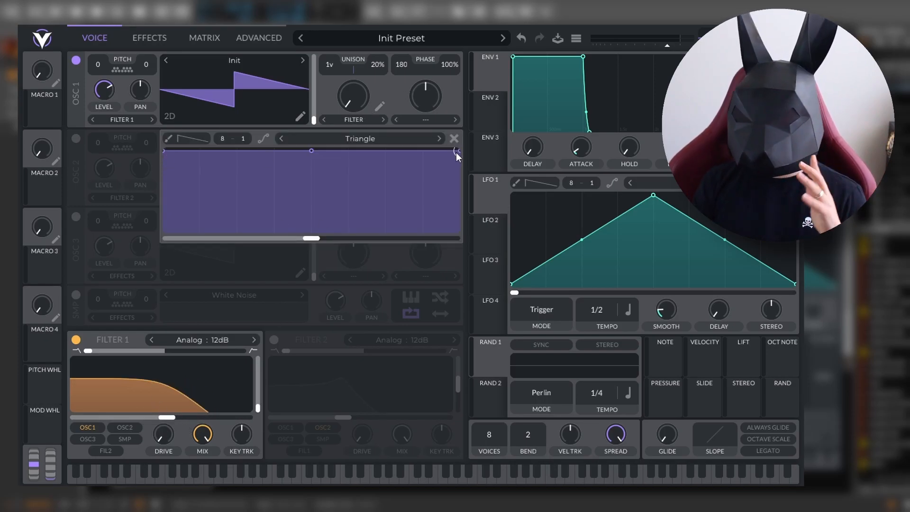
- Slope the spectral filter shape down after its midpoint, re-enable filter 1 with cutoff fully open
{"action": "left_click_drag", "start_coordinate": [457, 150], "coordinate": [459, 232]}
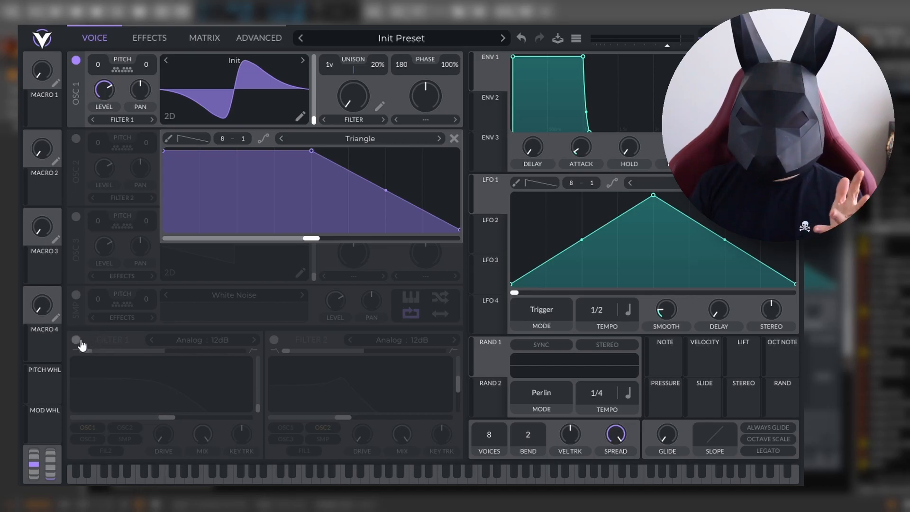
{"action": "left_click", "coordinate": [76, 341]}
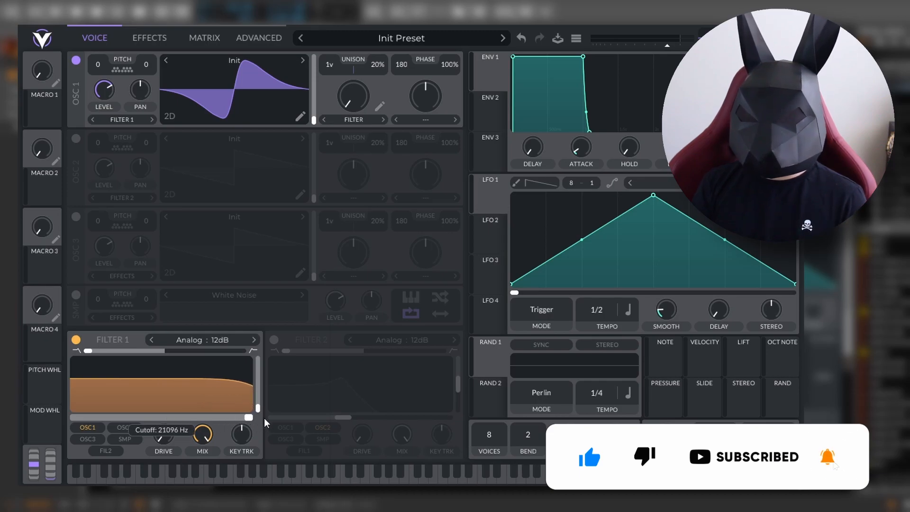
{"action": "left_click_drag", "start_coordinate": [248, 416], "coordinate": [74, 417]}
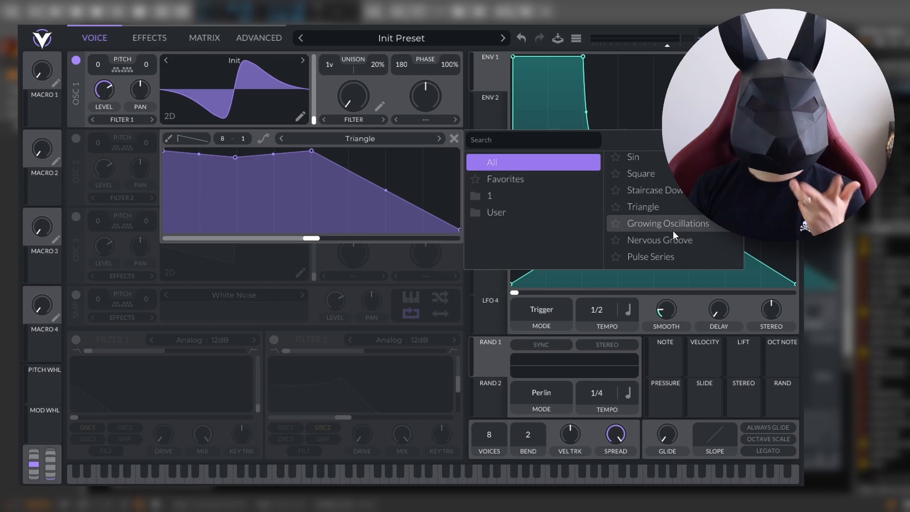
{"action": "mouse_move", "coordinate": [670, 243]}
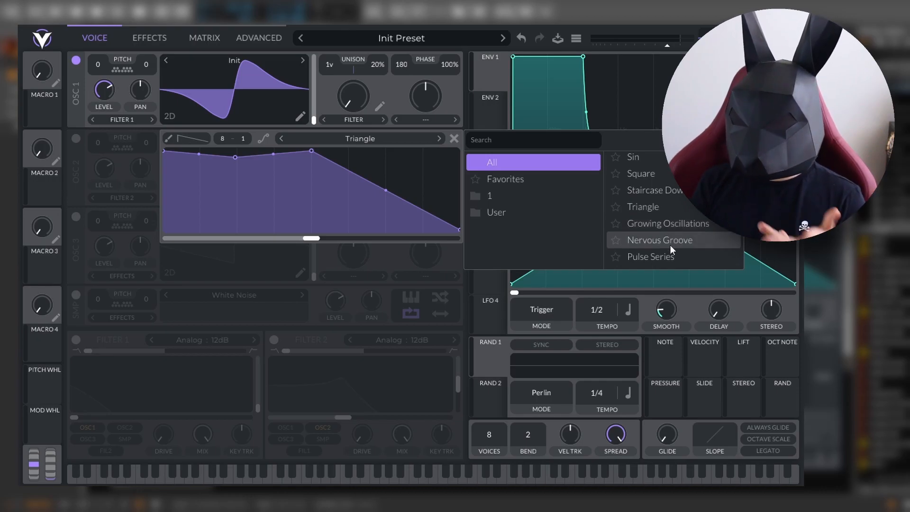
- Load the Saw Down shape, set morph to about a third, and sweep its phase across the full range
{"action": "left_click", "coordinate": [660, 239]}
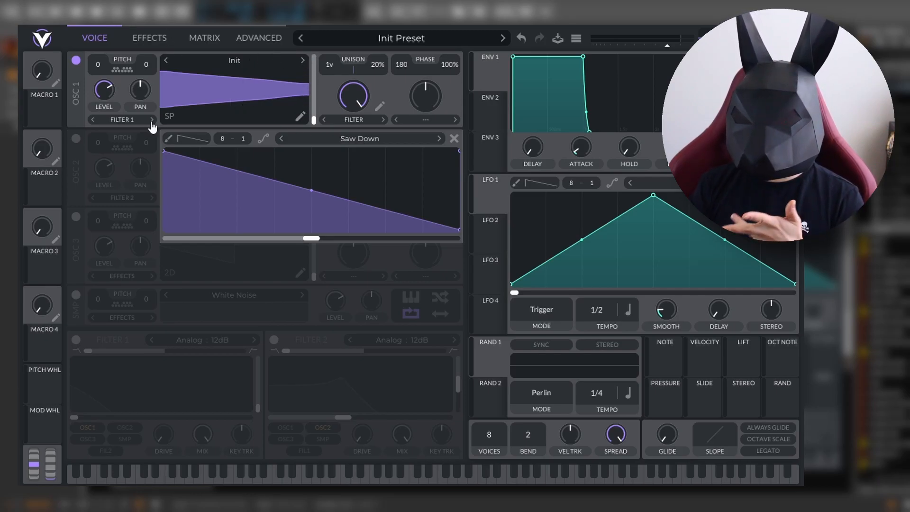
{"action": "left_click_drag", "start_coordinate": [352, 95], "coordinate": [352, 84]}
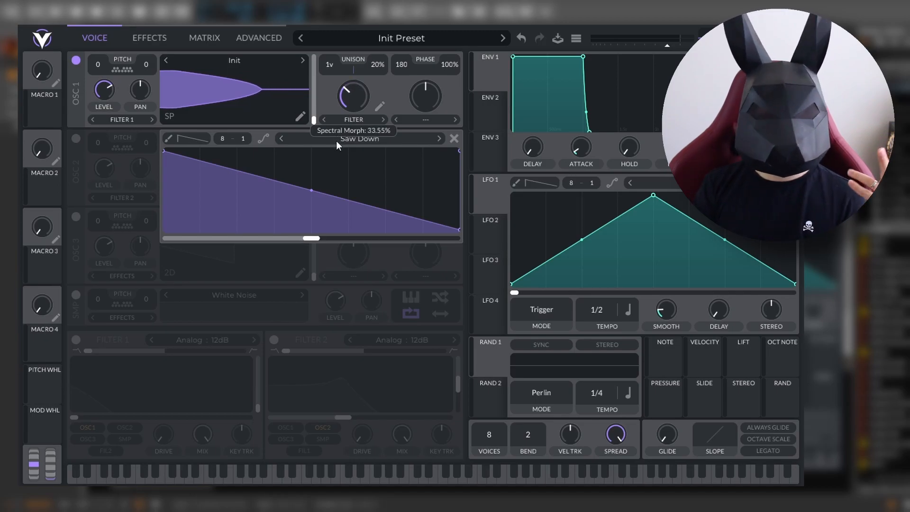
{"action": "mouse_move", "coordinate": [244, 188]}
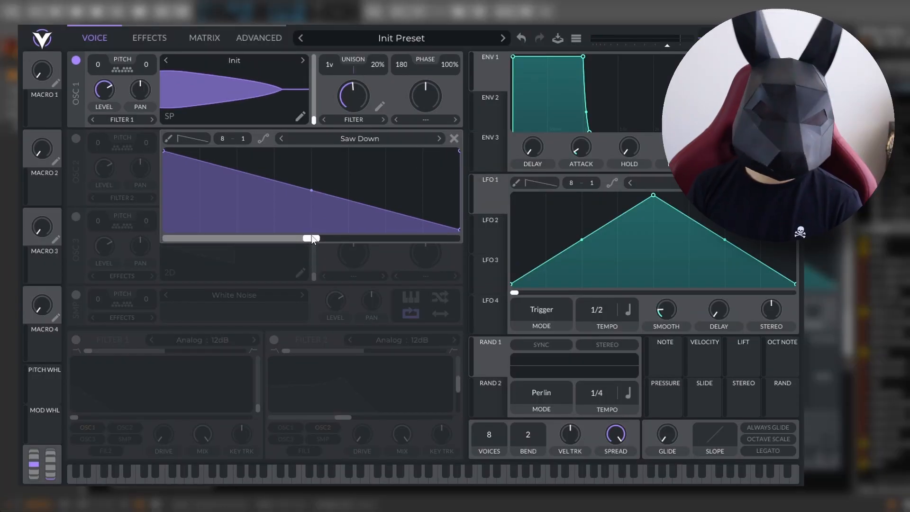
{"action": "left_click_drag", "start_coordinate": [313, 237], "coordinate": [174, 237]}
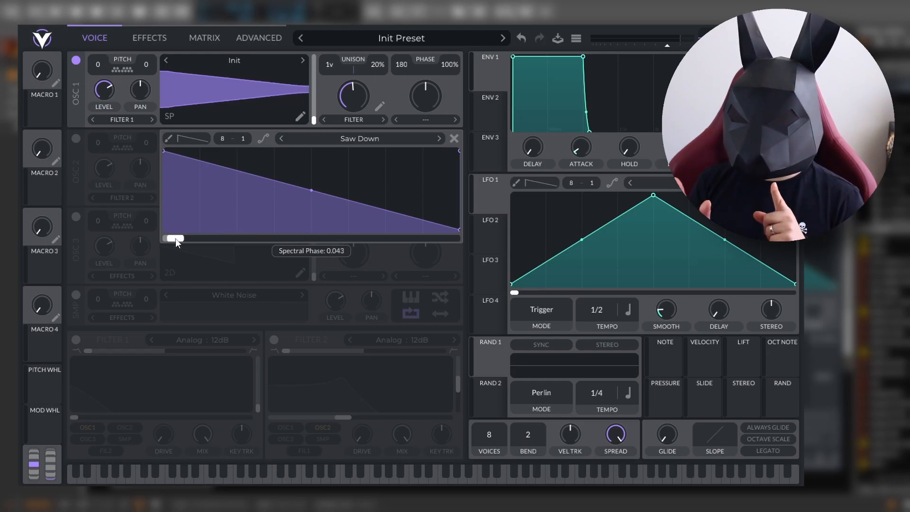
{"action": "left_click_drag", "start_coordinate": [174, 238], "coordinate": [586, 284]}
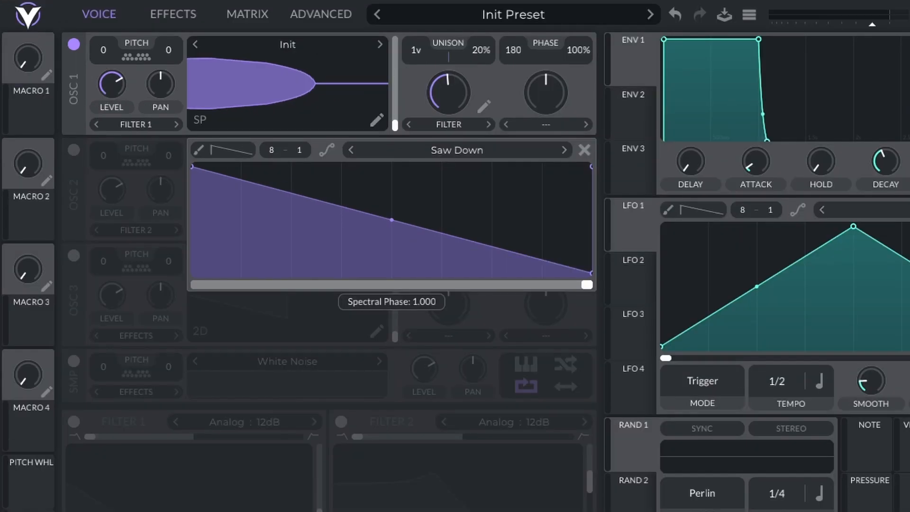
{"action": "left_click_drag", "start_coordinate": [447, 93], "coordinate": [441, 104]}
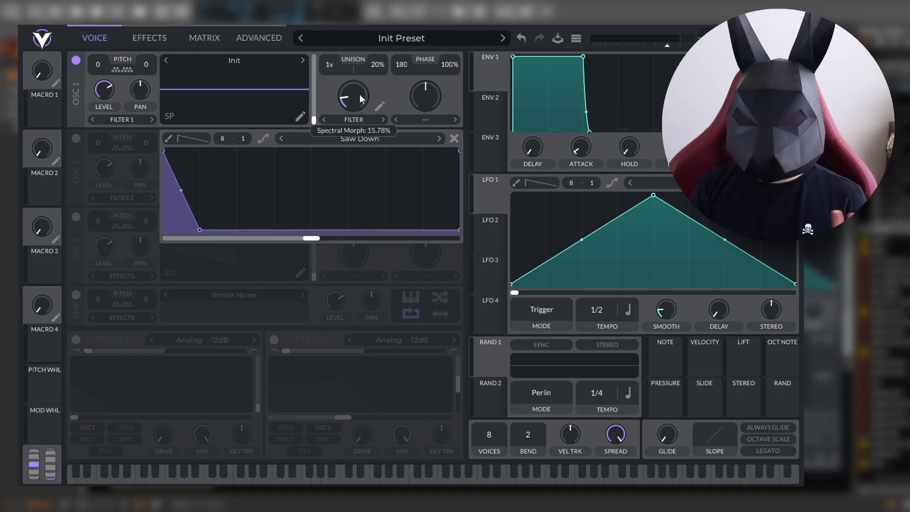
- Adjust the morph amount and raise a second bump in the spectral filter shape
{"action": "left_click_drag", "start_coordinate": [347, 96], "coordinate": [355, 79]}
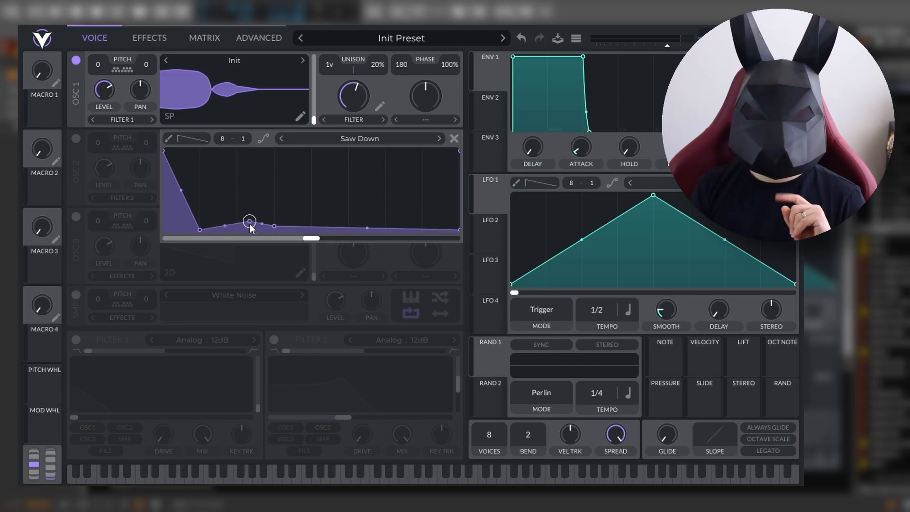
{"action": "left_click_drag", "start_coordinate": [248, 221], "coordinate": [272, 225]}
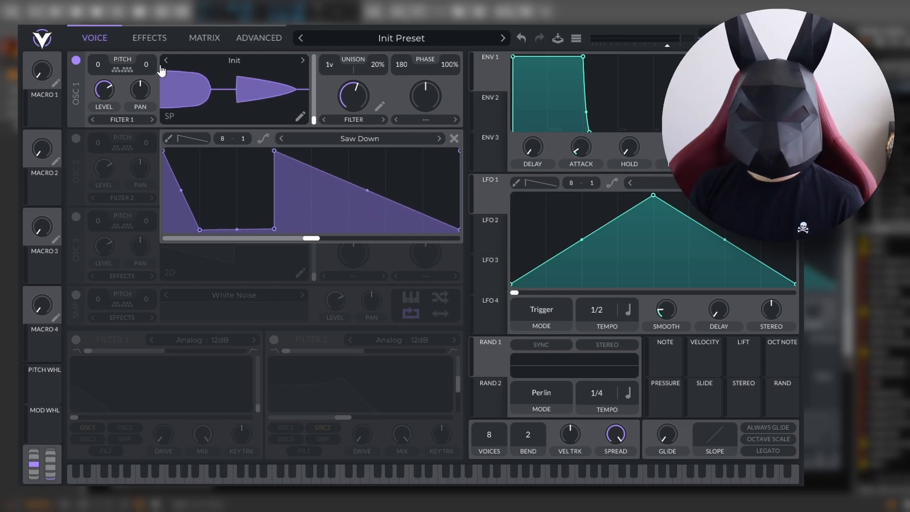
{"action": "mouse_move", "coordinate": [223, 115]}
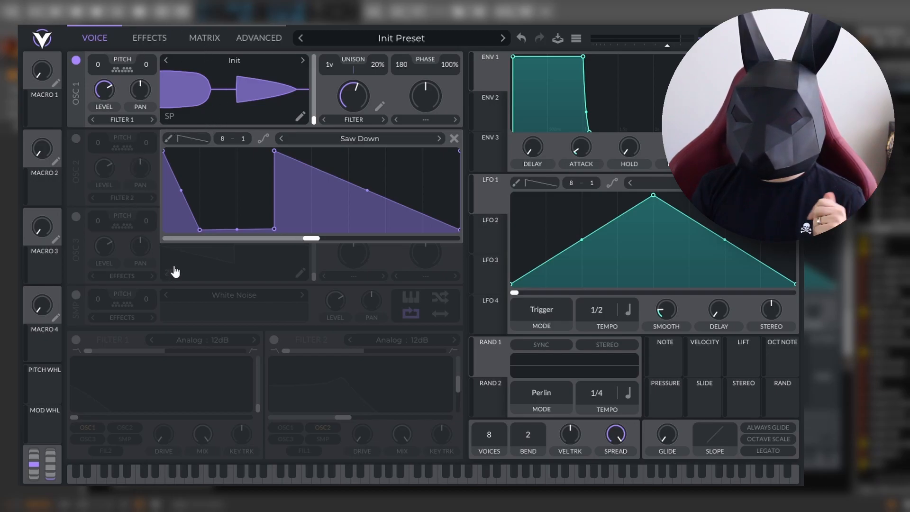
{"action": "mouse_move", "coordinate": [229, 57]}
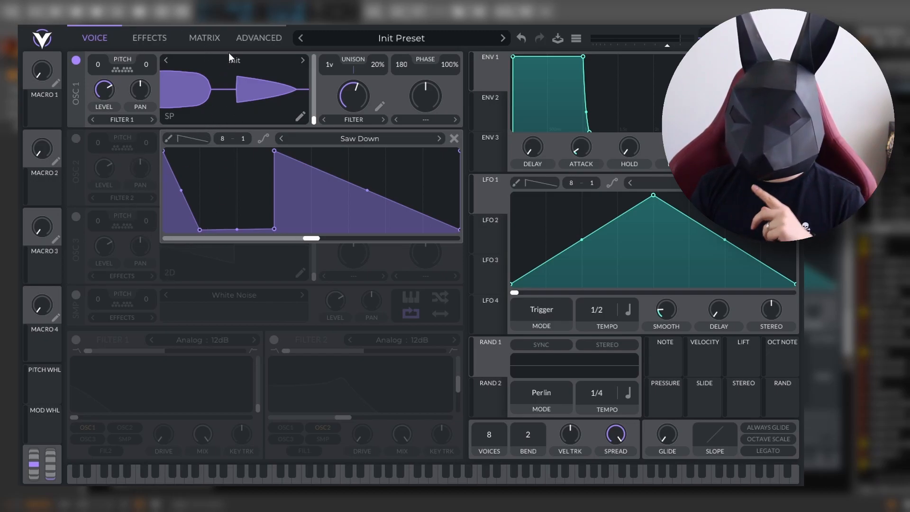
{"action": "mouse_move", "coordinate": [424, 268]}
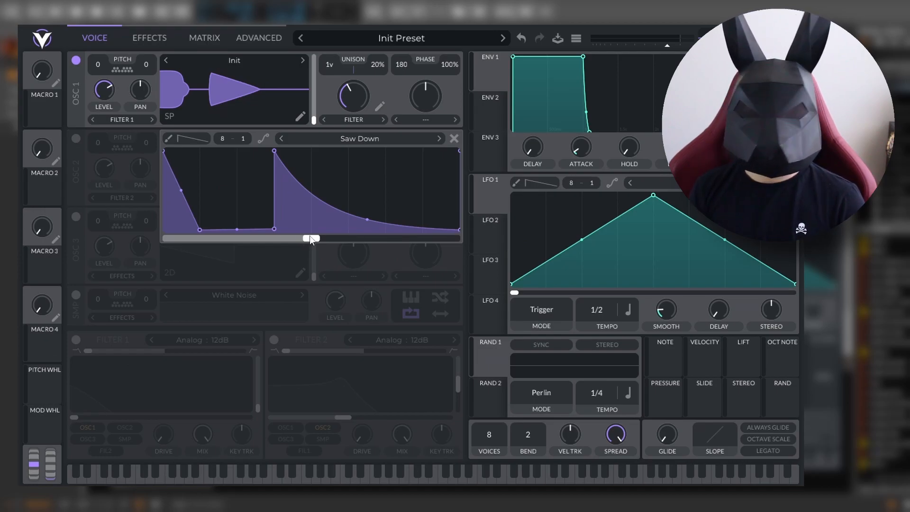
- Reset the filter shape's phase to the start and sweep oscillator 1's spectral morph up to 100%
{"action": "left_click_drag", "start_coordinate": [311, 237], "coordinate": [455, 237]}
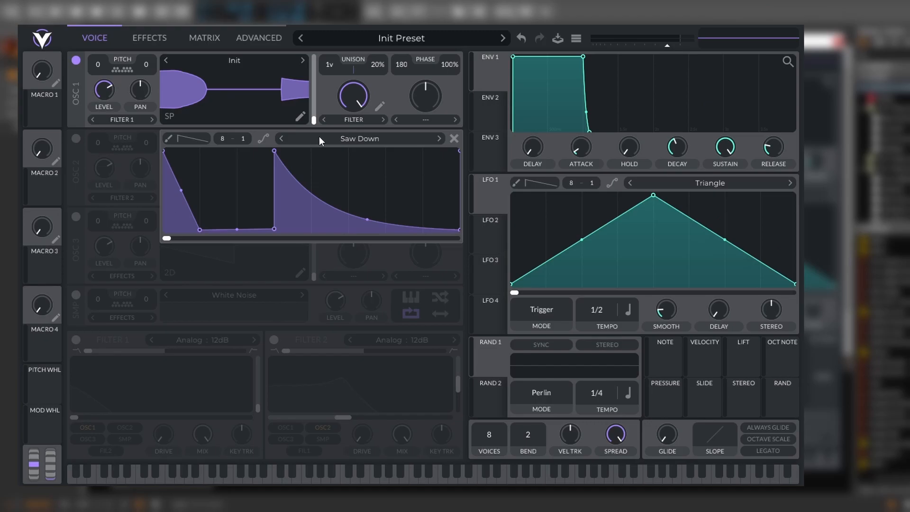
{"action": "left_click_drag", "start_coordinate": [351, 96], "coordinate": [351, 87]}
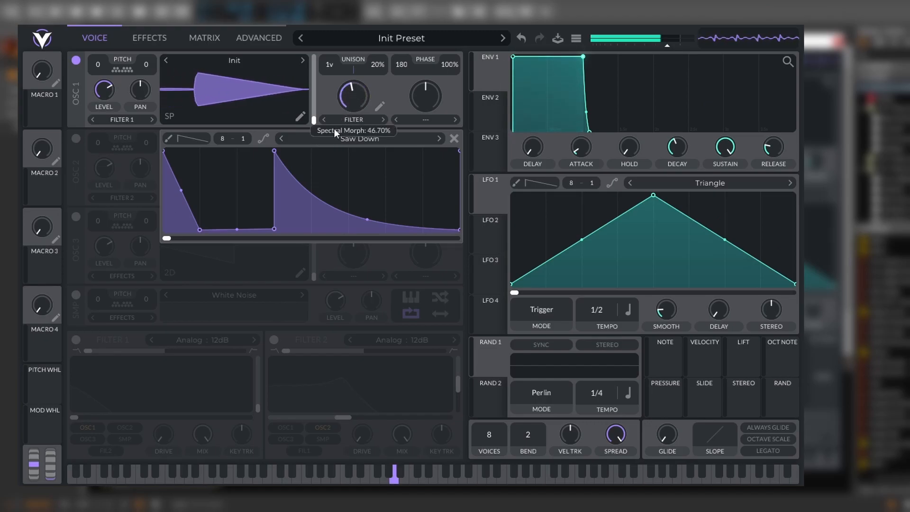
{"action": "left_click_drag", "start_coordinate": [350, 95], "coordinate": [351, 70]}
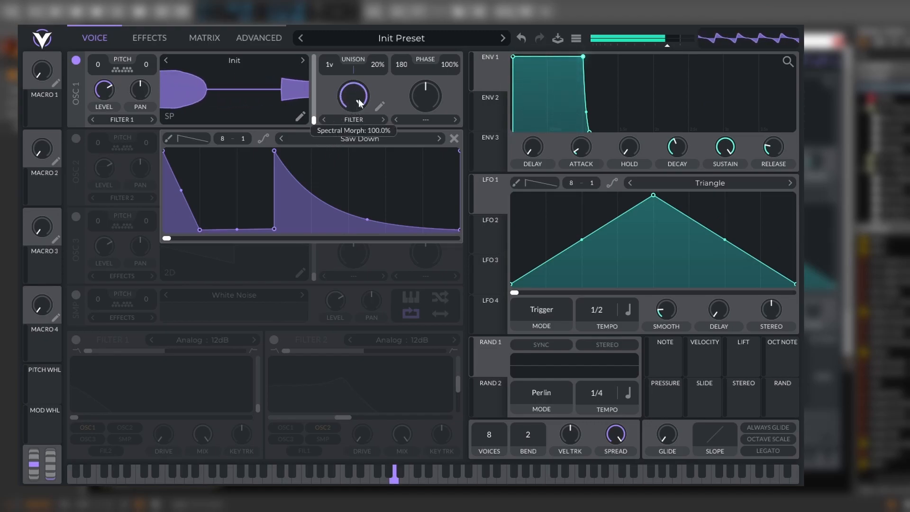
{"action": "left_click_drag", "start_coordinate": [352, 96], "coordinate": [352, 102]}
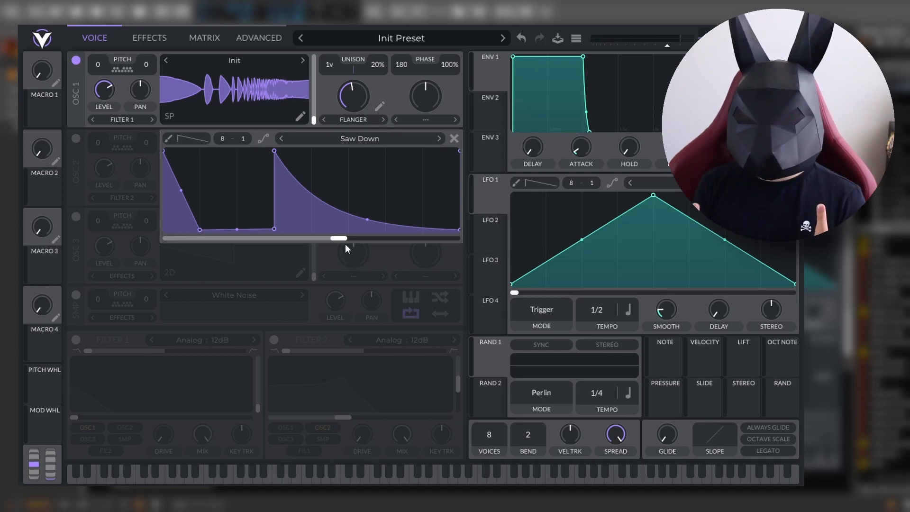
{"action": "mouse_move", "coordinate": [197, 98]}
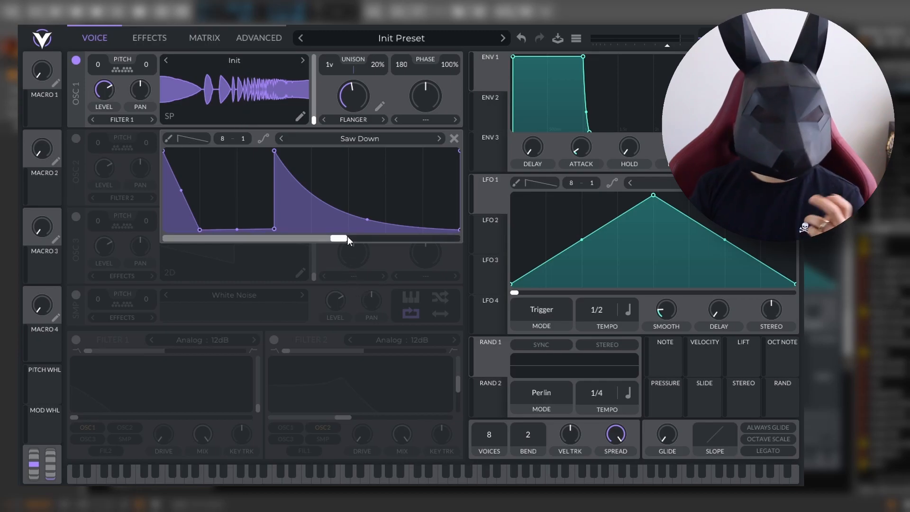
- Scrub the filter shape's phase, then lower and raise the phaser morph amount partway
{"action": "left_click_drag", "start_coordinate": [342, 238], "coordinate": [310, 237]}
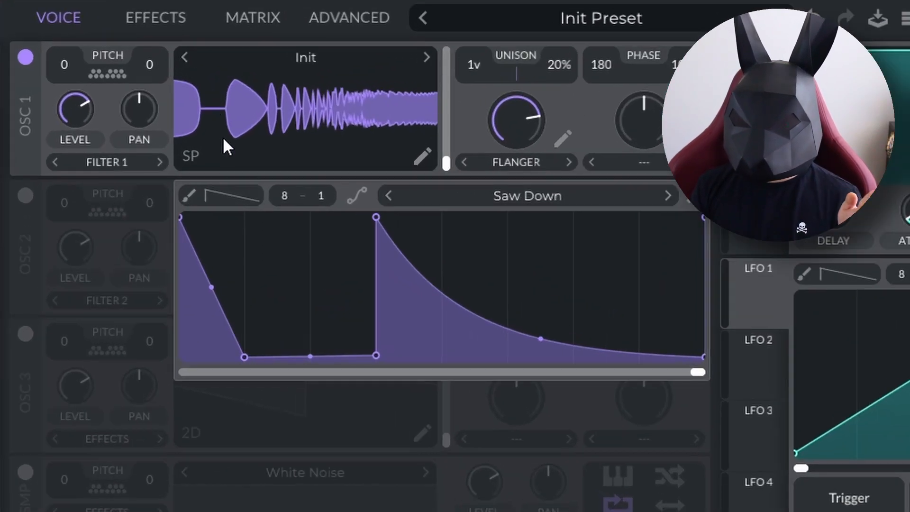
{"action": "mouse_move", "coordinate": [275, 145]}
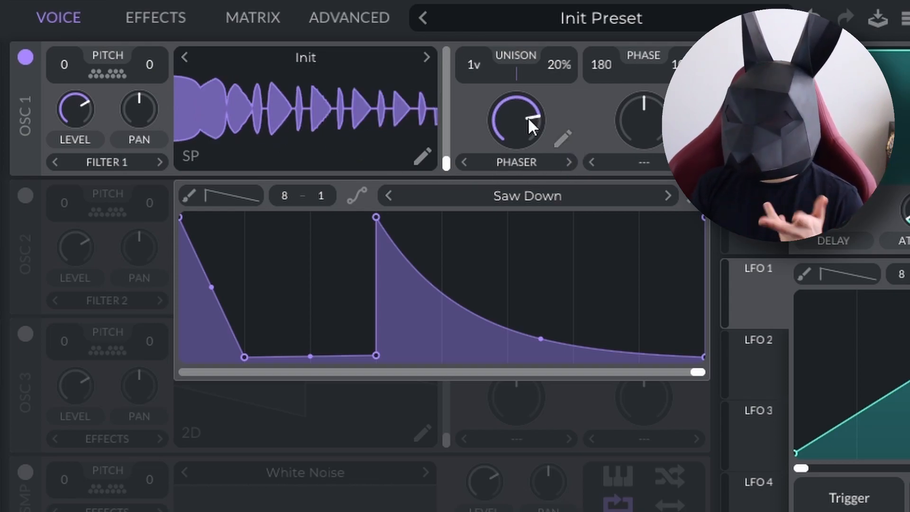
{"action": "left_click_drag", "start_coordinate": [517, 116], "coordinate": [517, 140]}
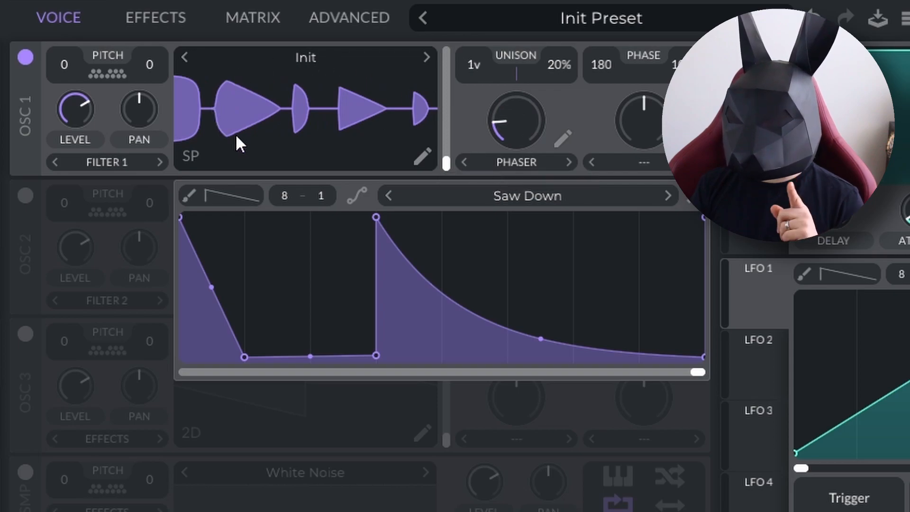
{"action": "left_click_drag", "start_coordinate": [498, 124], "coordinate": [511, 101]}
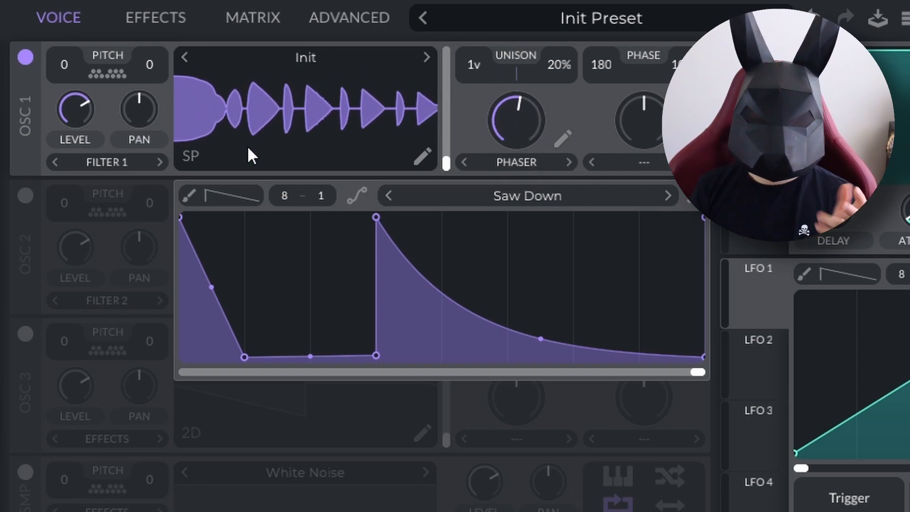
{"action": "mouse_move", "coordinate": [501, 84]}
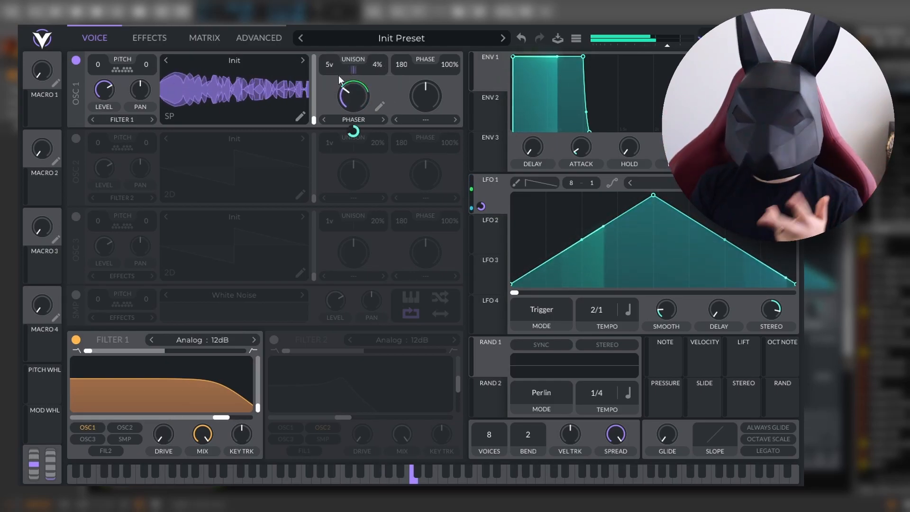
- Curve ENV 1's decay, enable OSC 2, and go to the Effects page
{"action": "left_click_drag", "start_coordinate": [583, 56], "coordinate": [638, 133]}
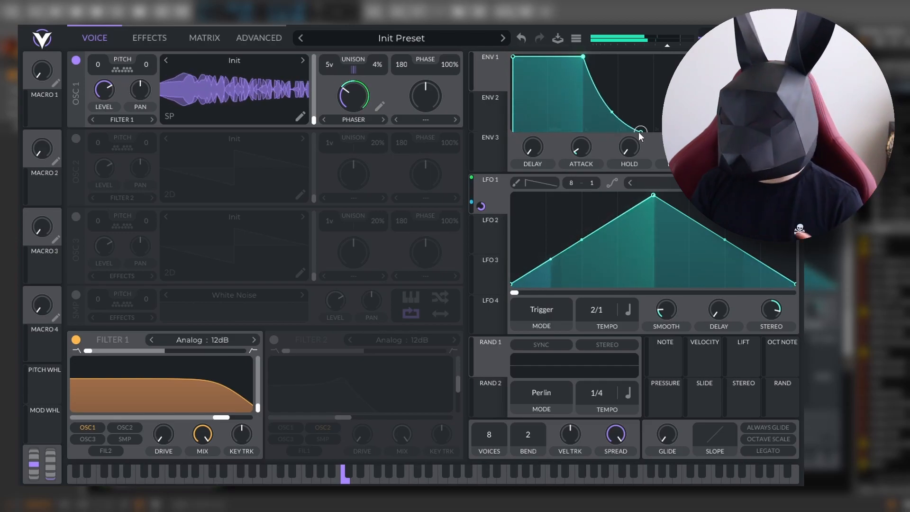
{"action": "left_click", "coordinate": [76, 138]}
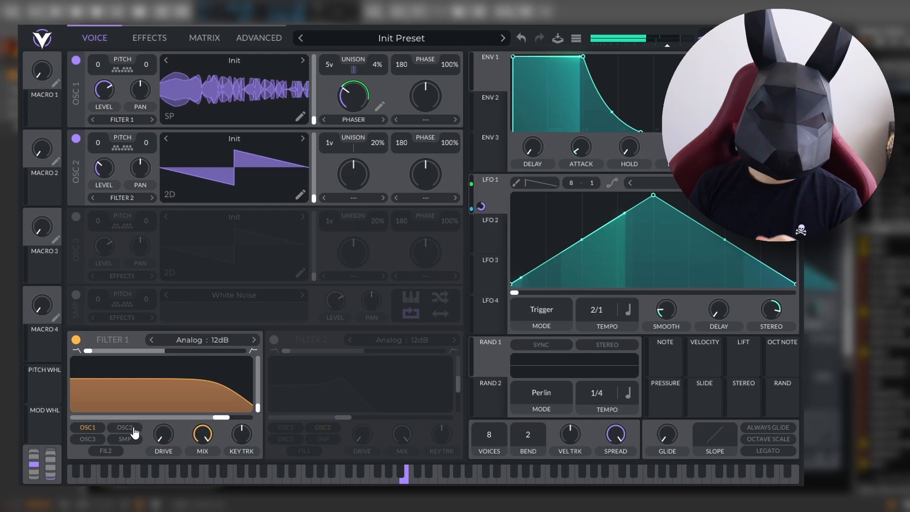
{"action": "left_click", "coordinate": [148, 38]}
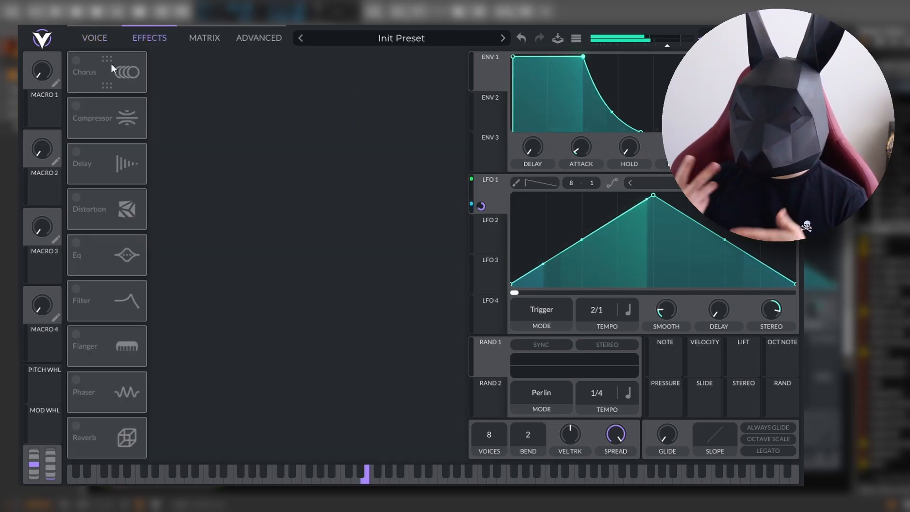